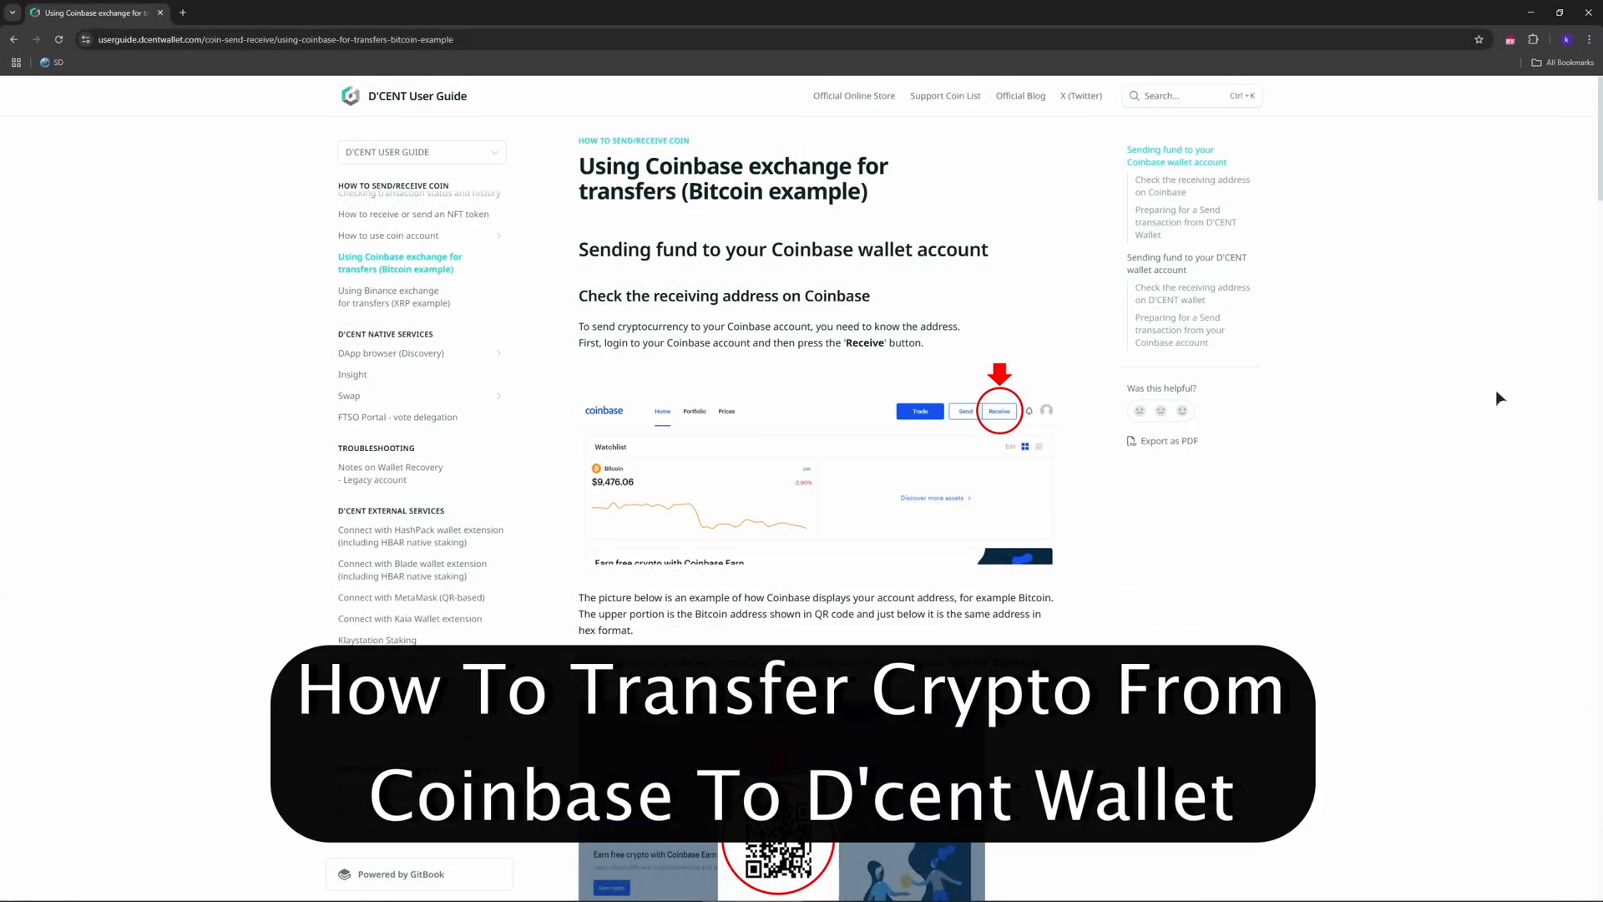
mouse_move(1484, 389)
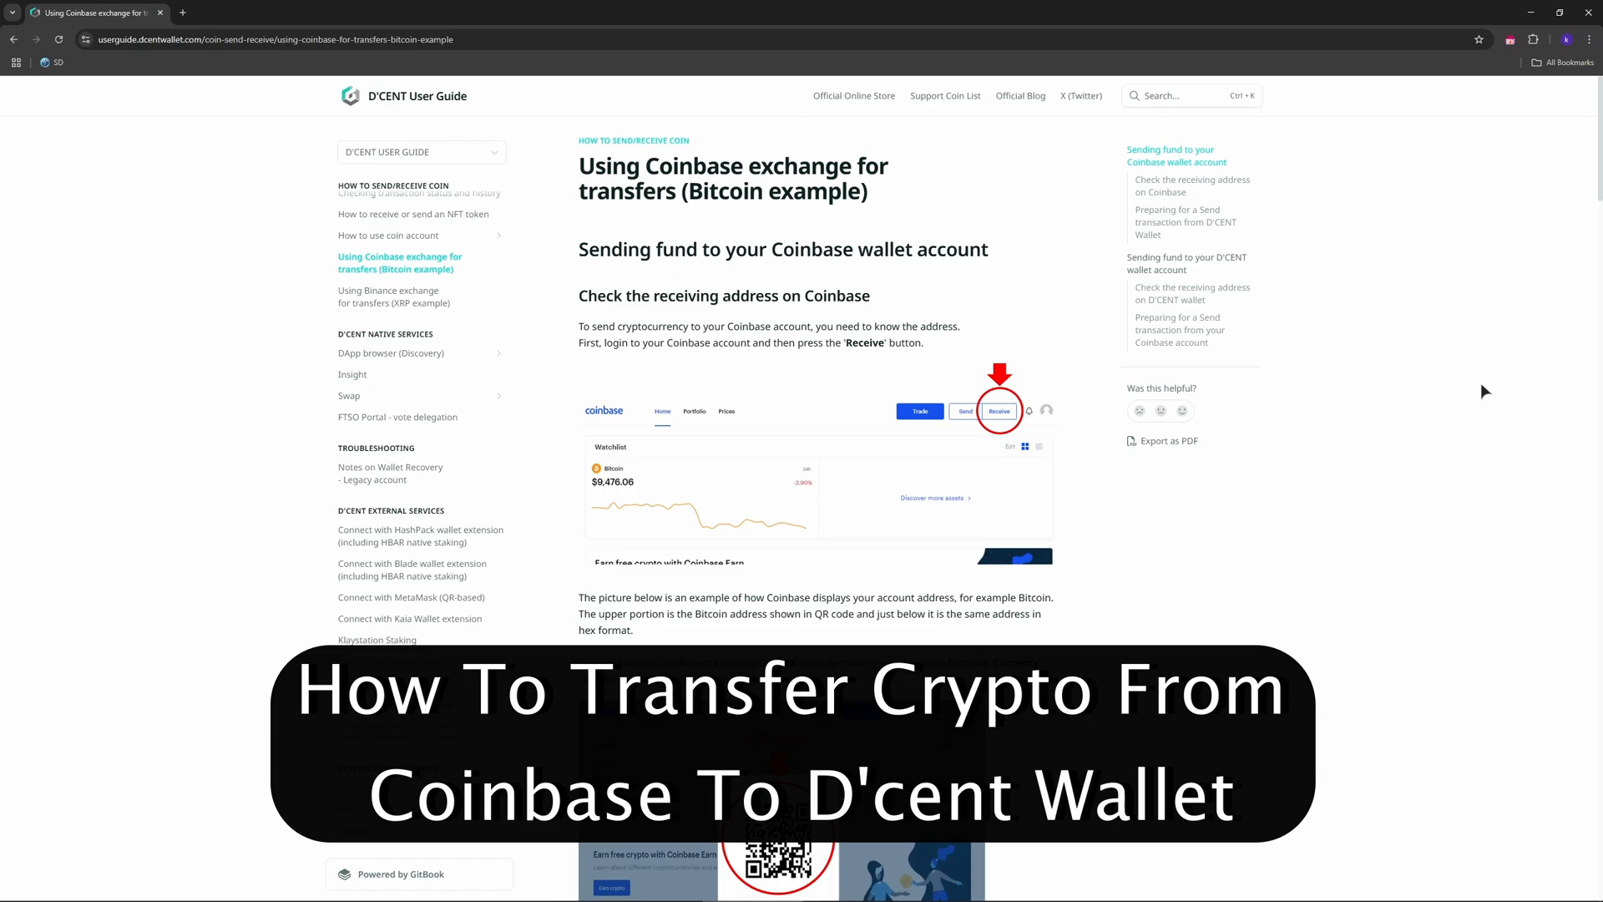
mouse_move(1483, 361)
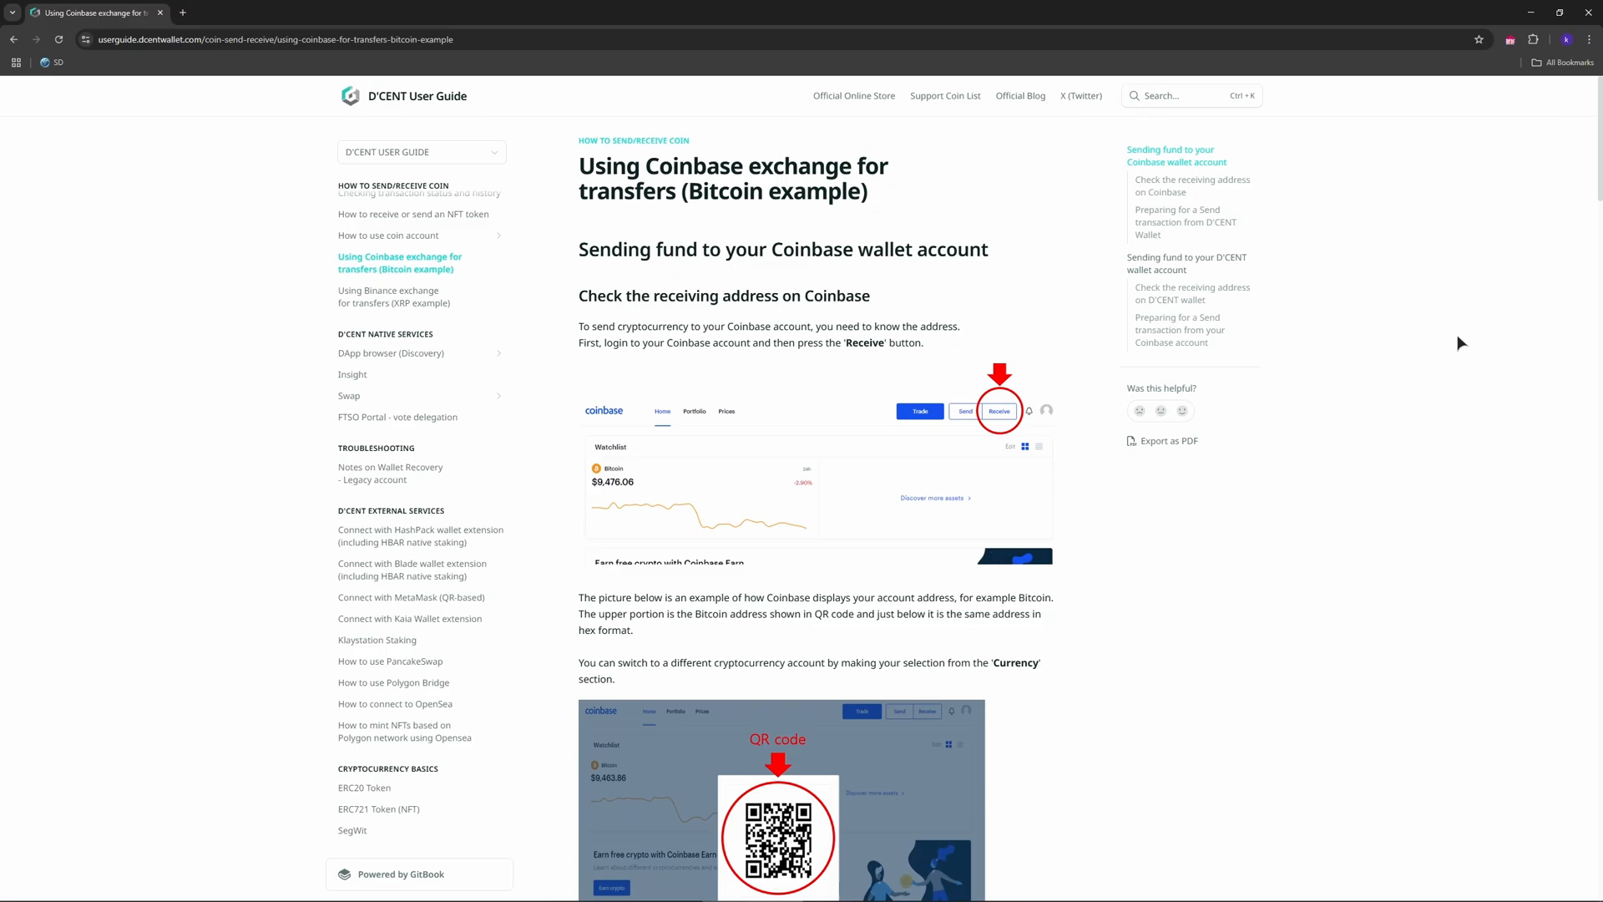
mouse_move(1447, 341)
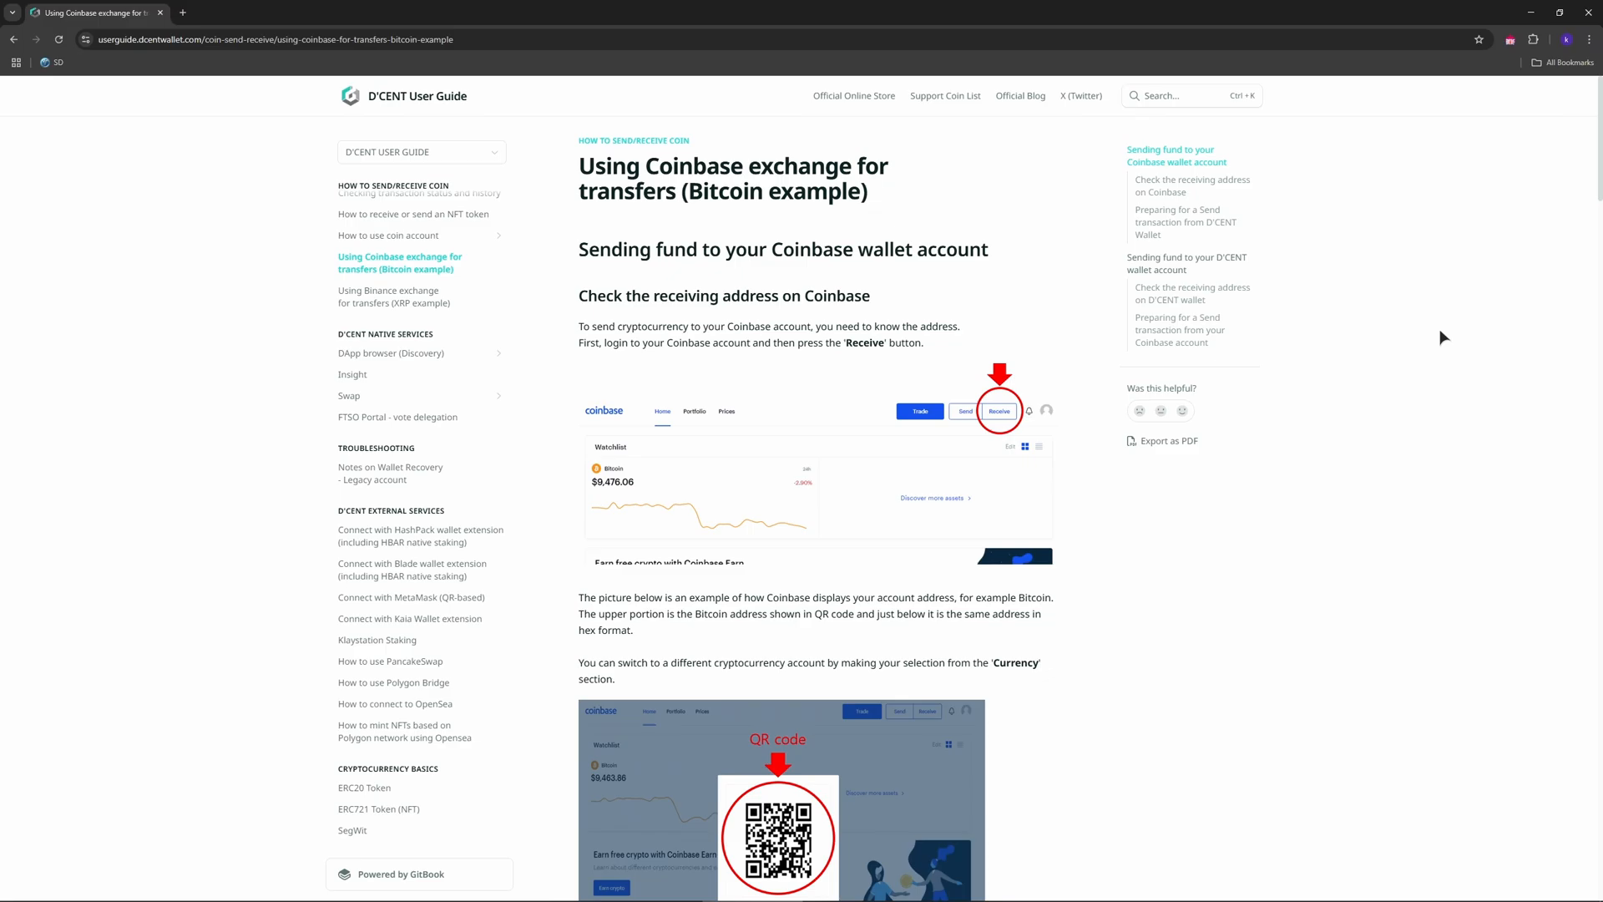
scroll("down", 3)
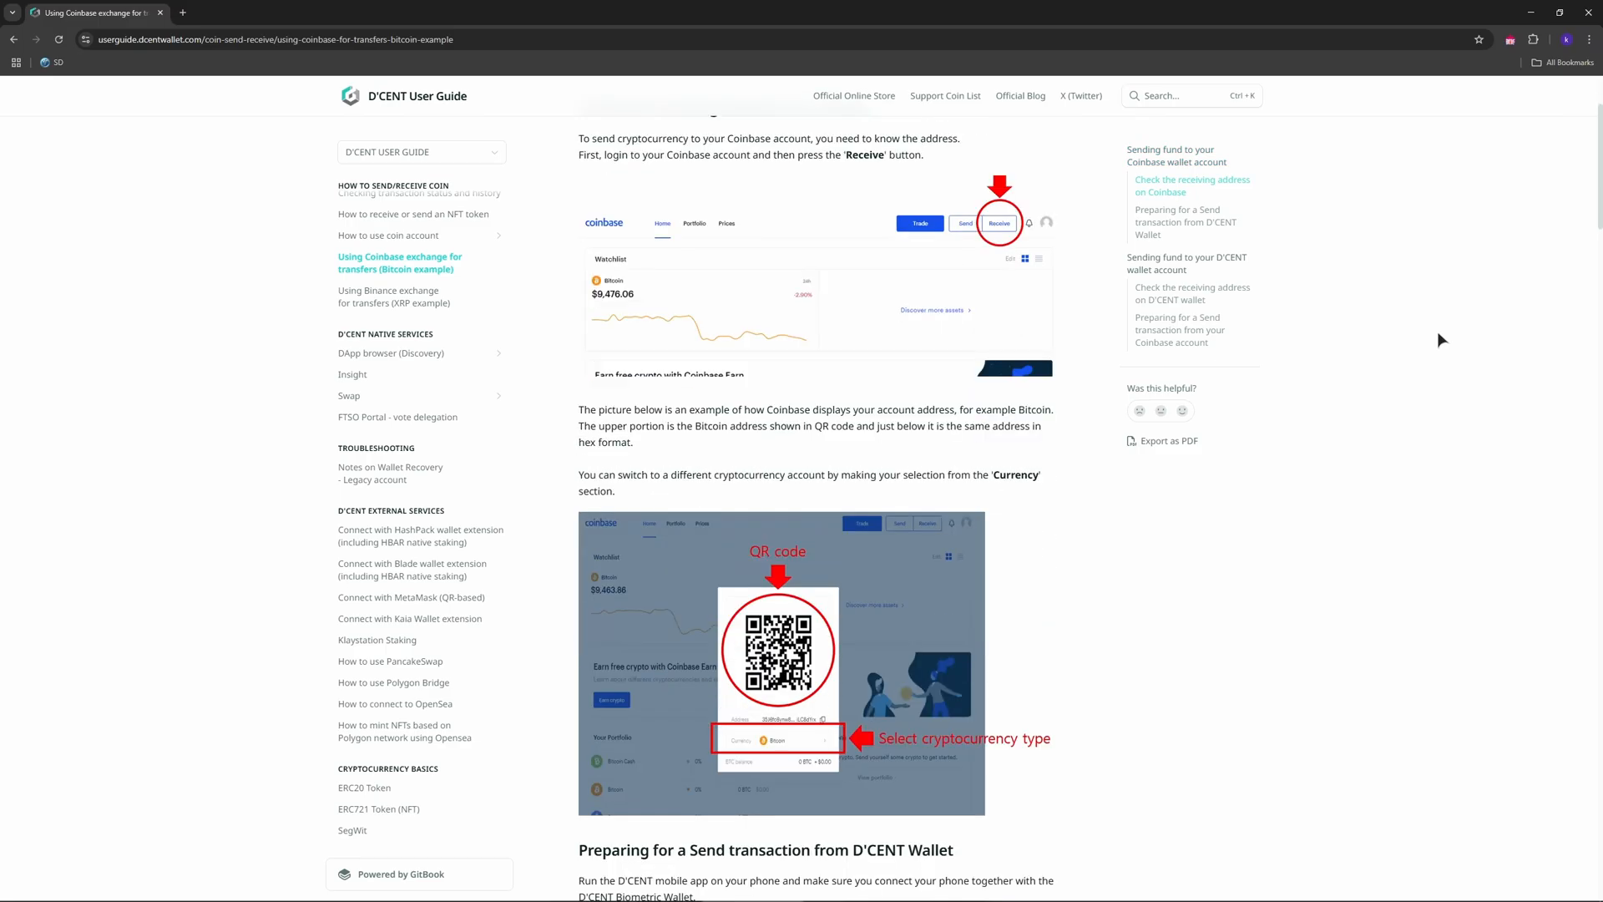
scroll("down", 3)
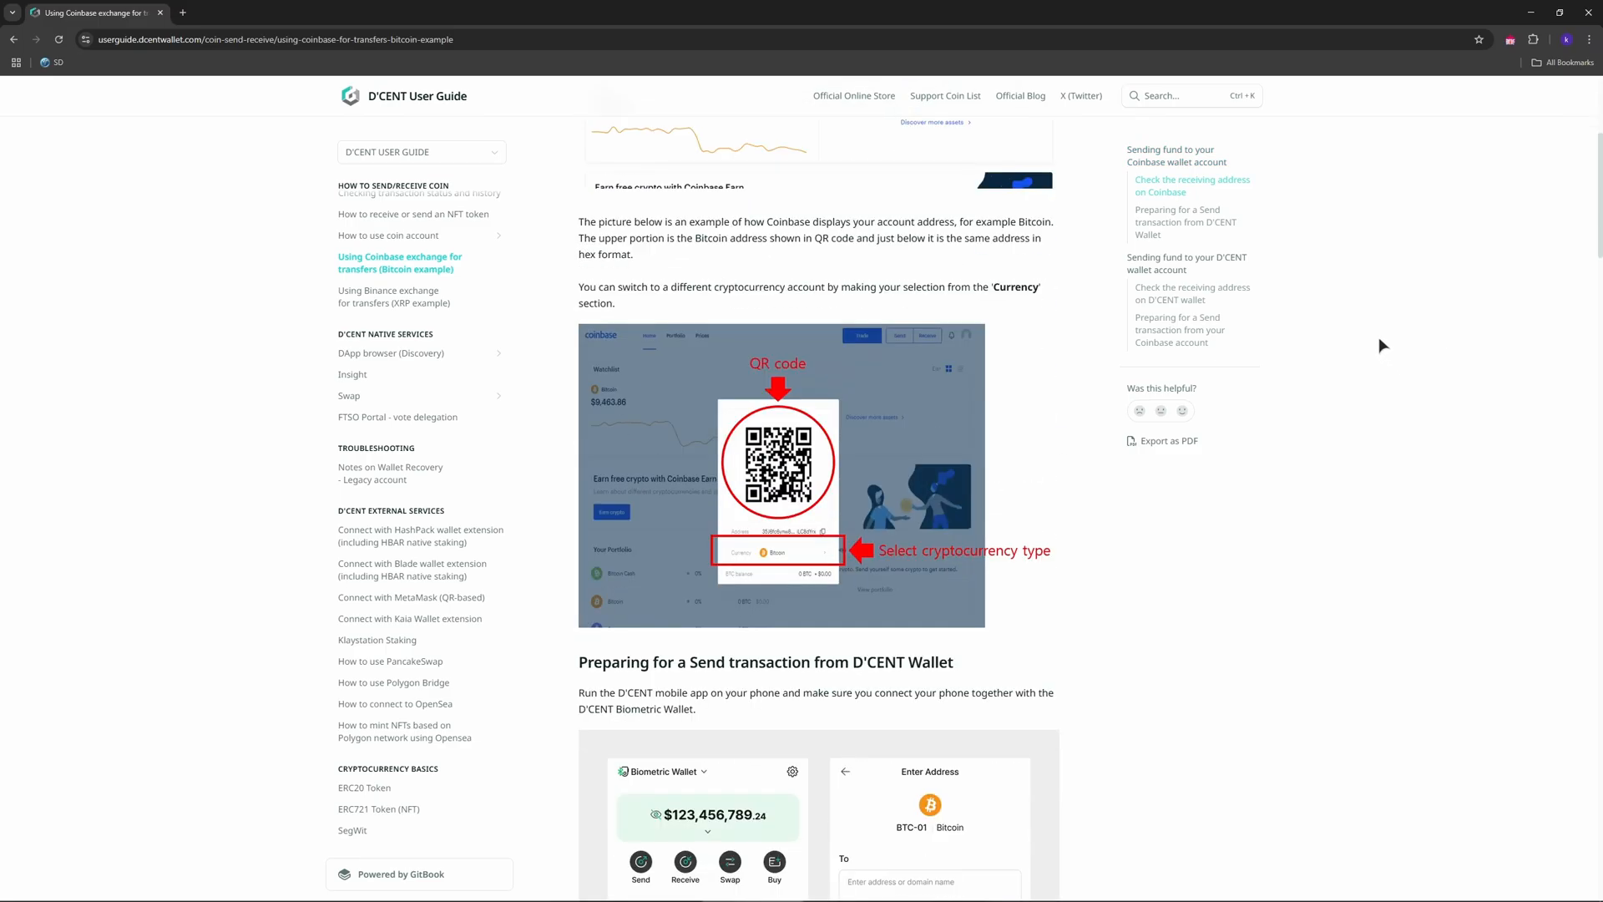
mouse_move(1370, 334)
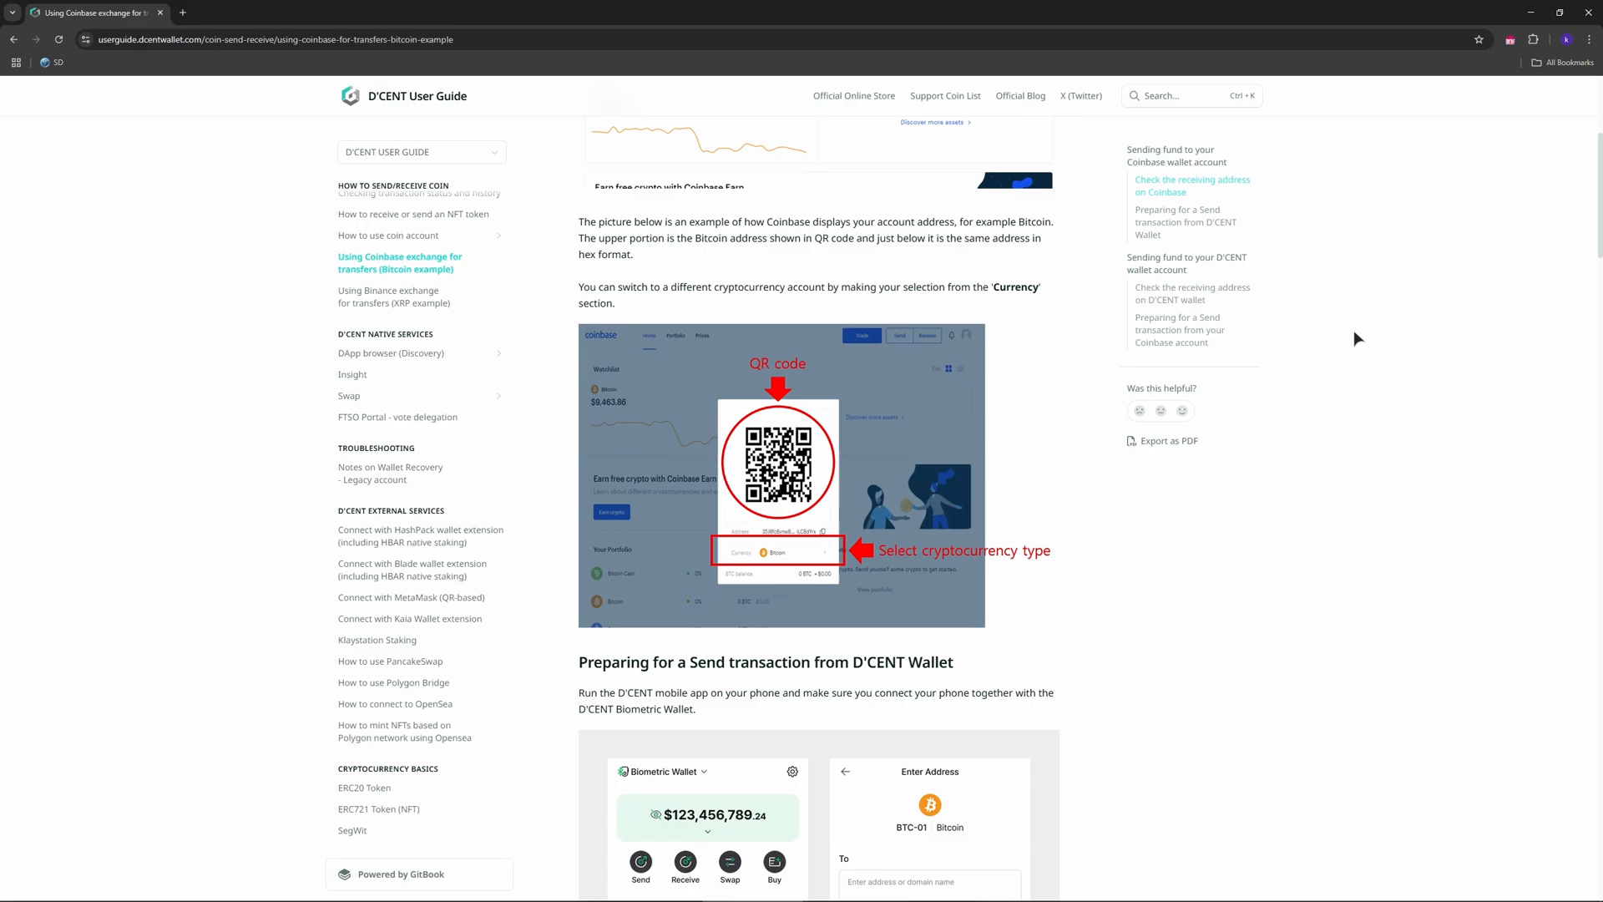
mouse_move(1351, 341)
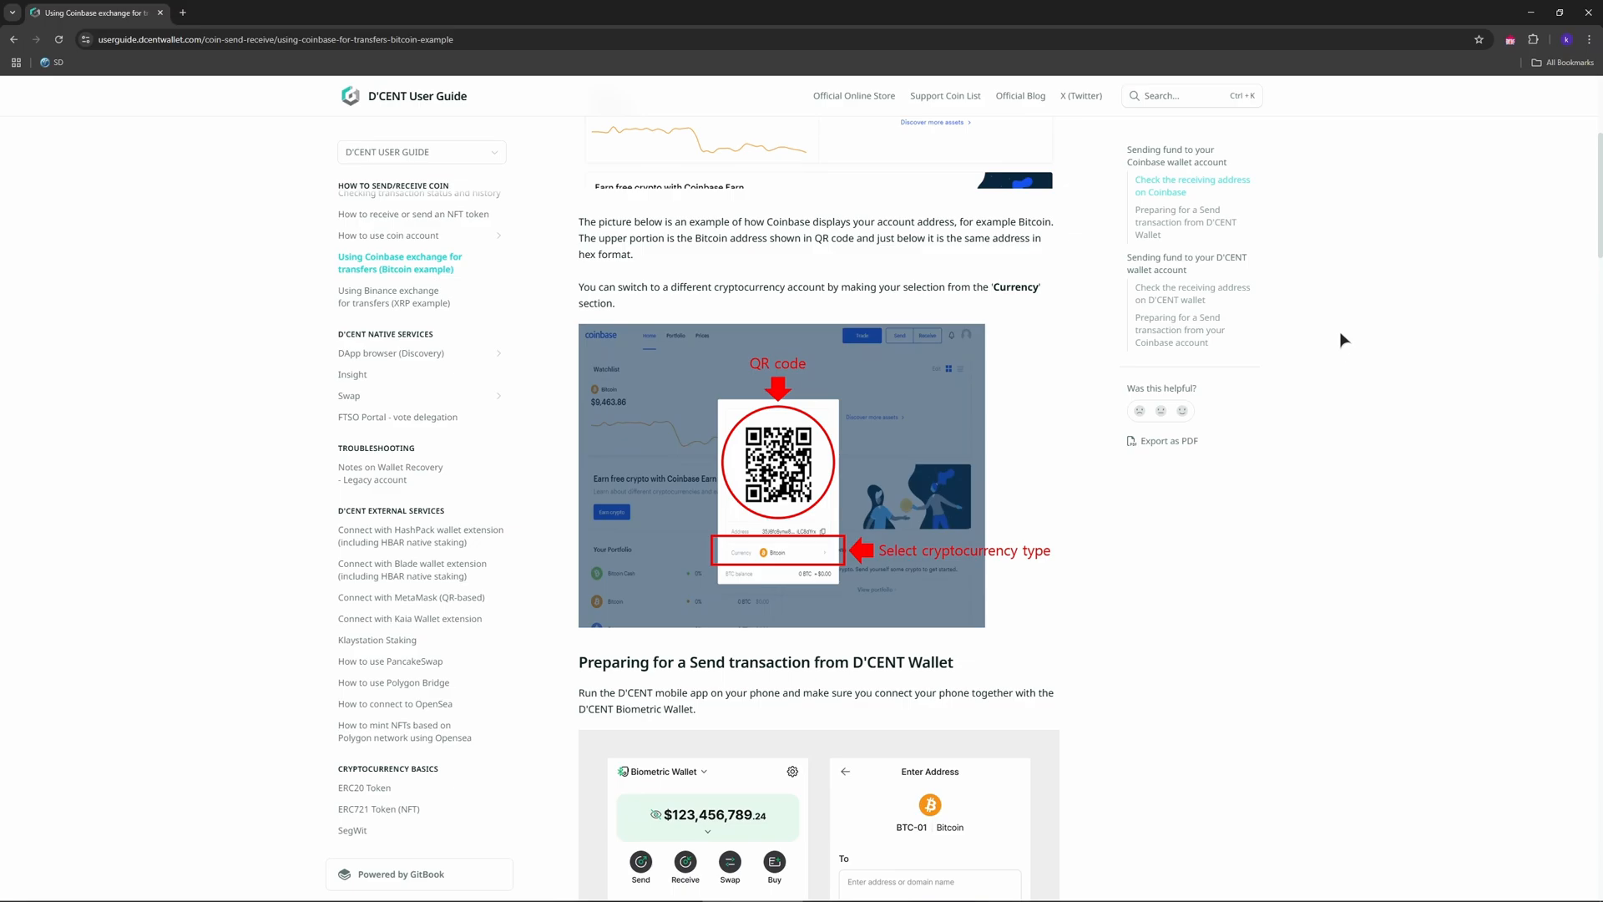
mouse_move(1332, 379)
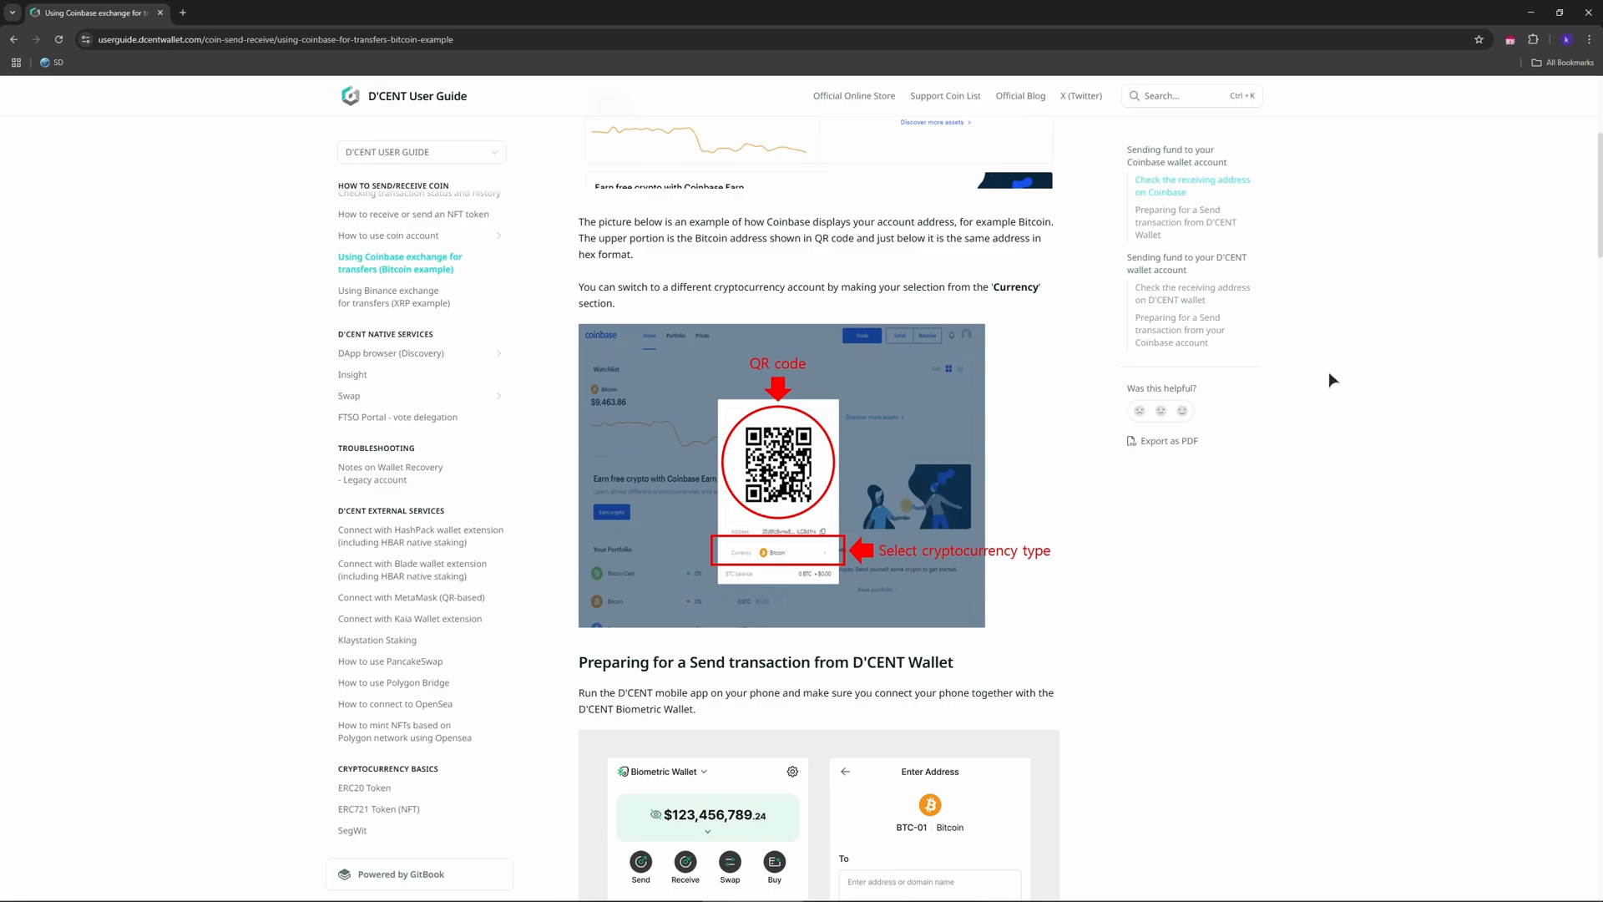
scroll("down", 3)
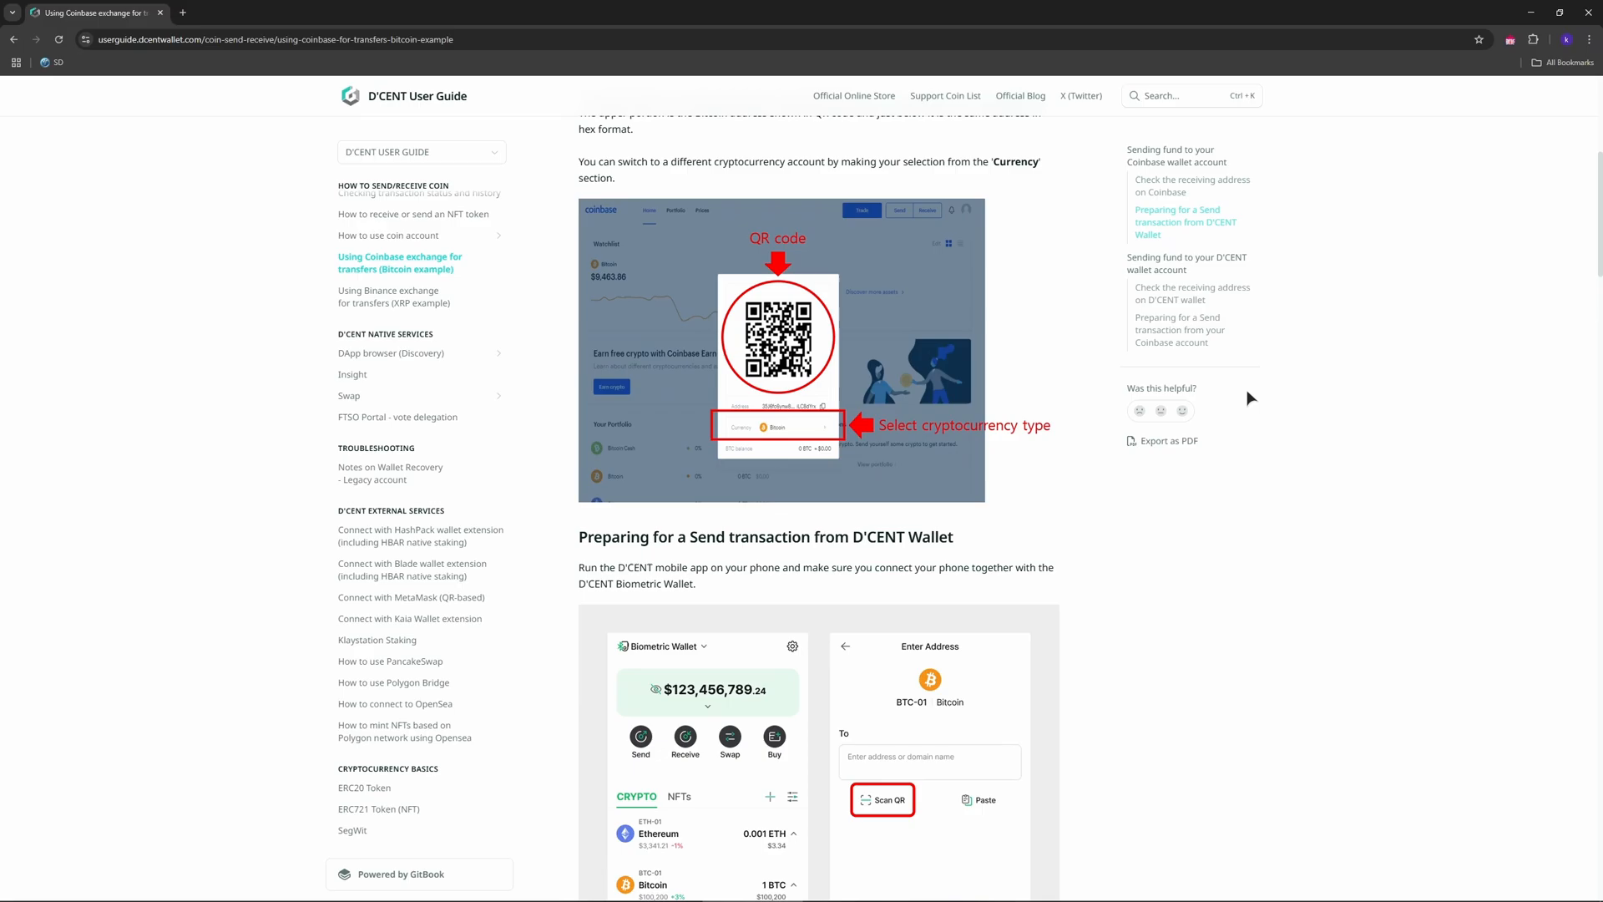
scroll("down", 3)
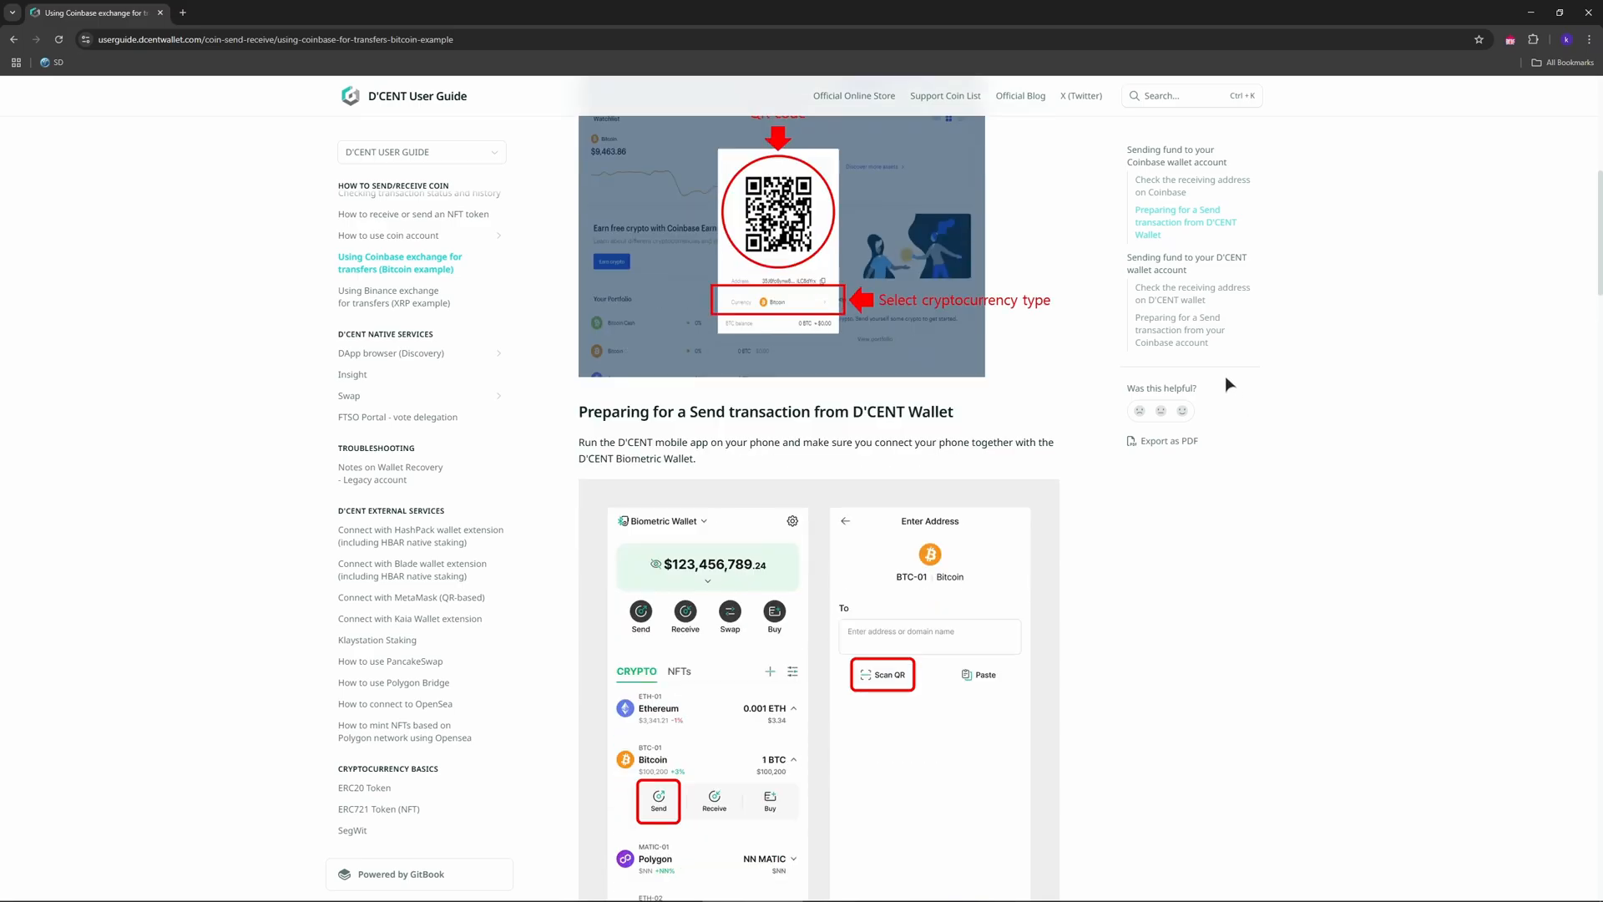
scroll("down", 3)
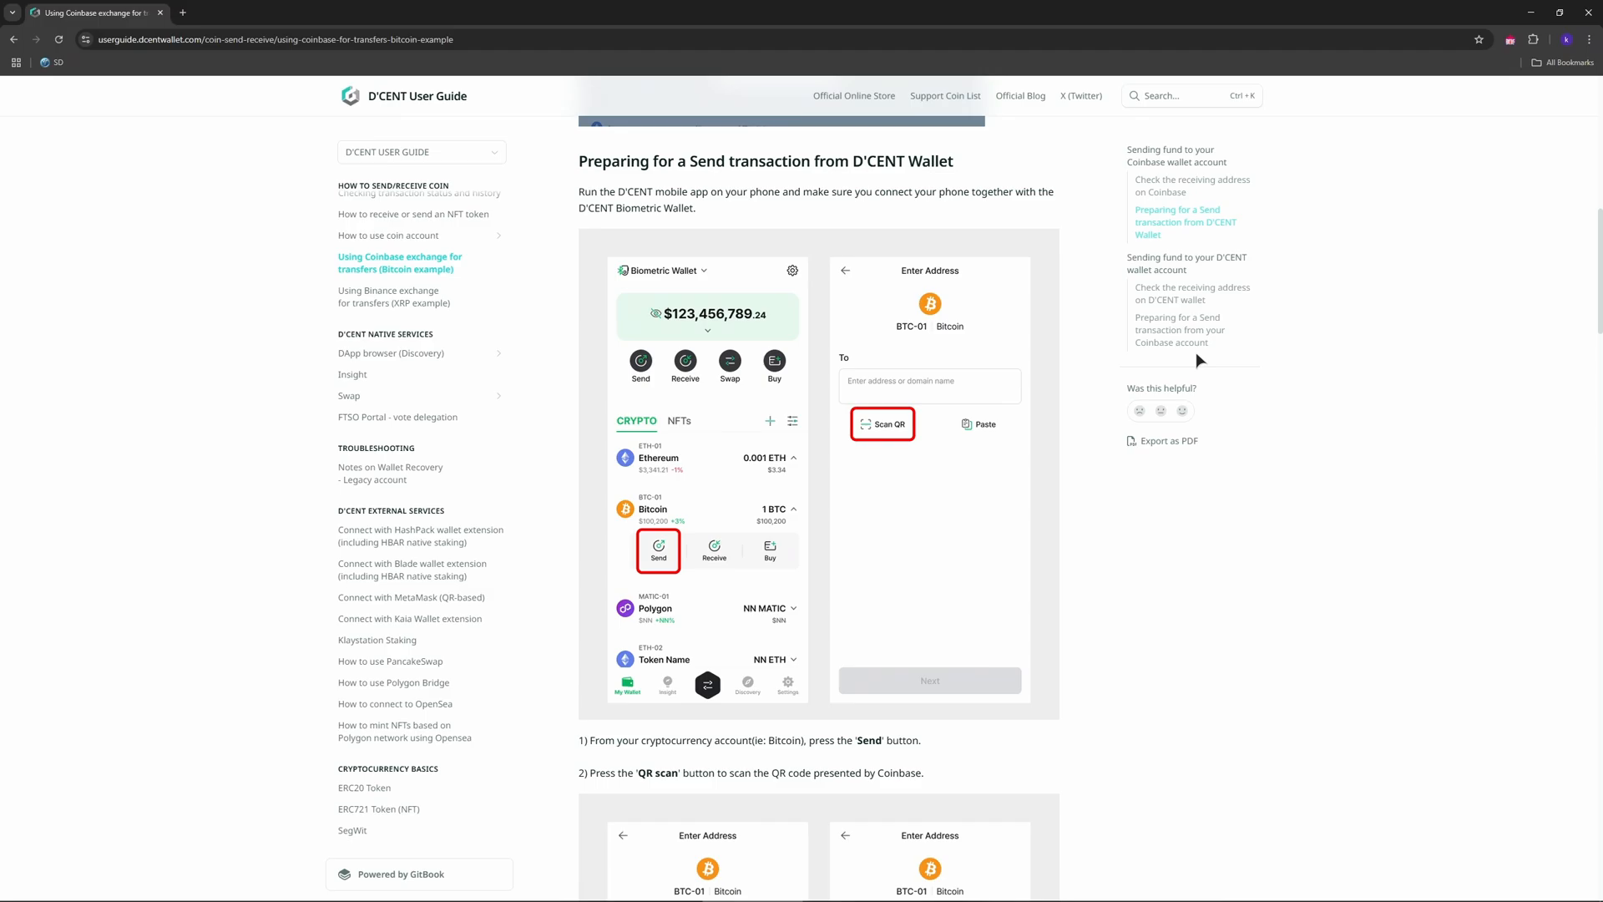
scroll("down", 3)
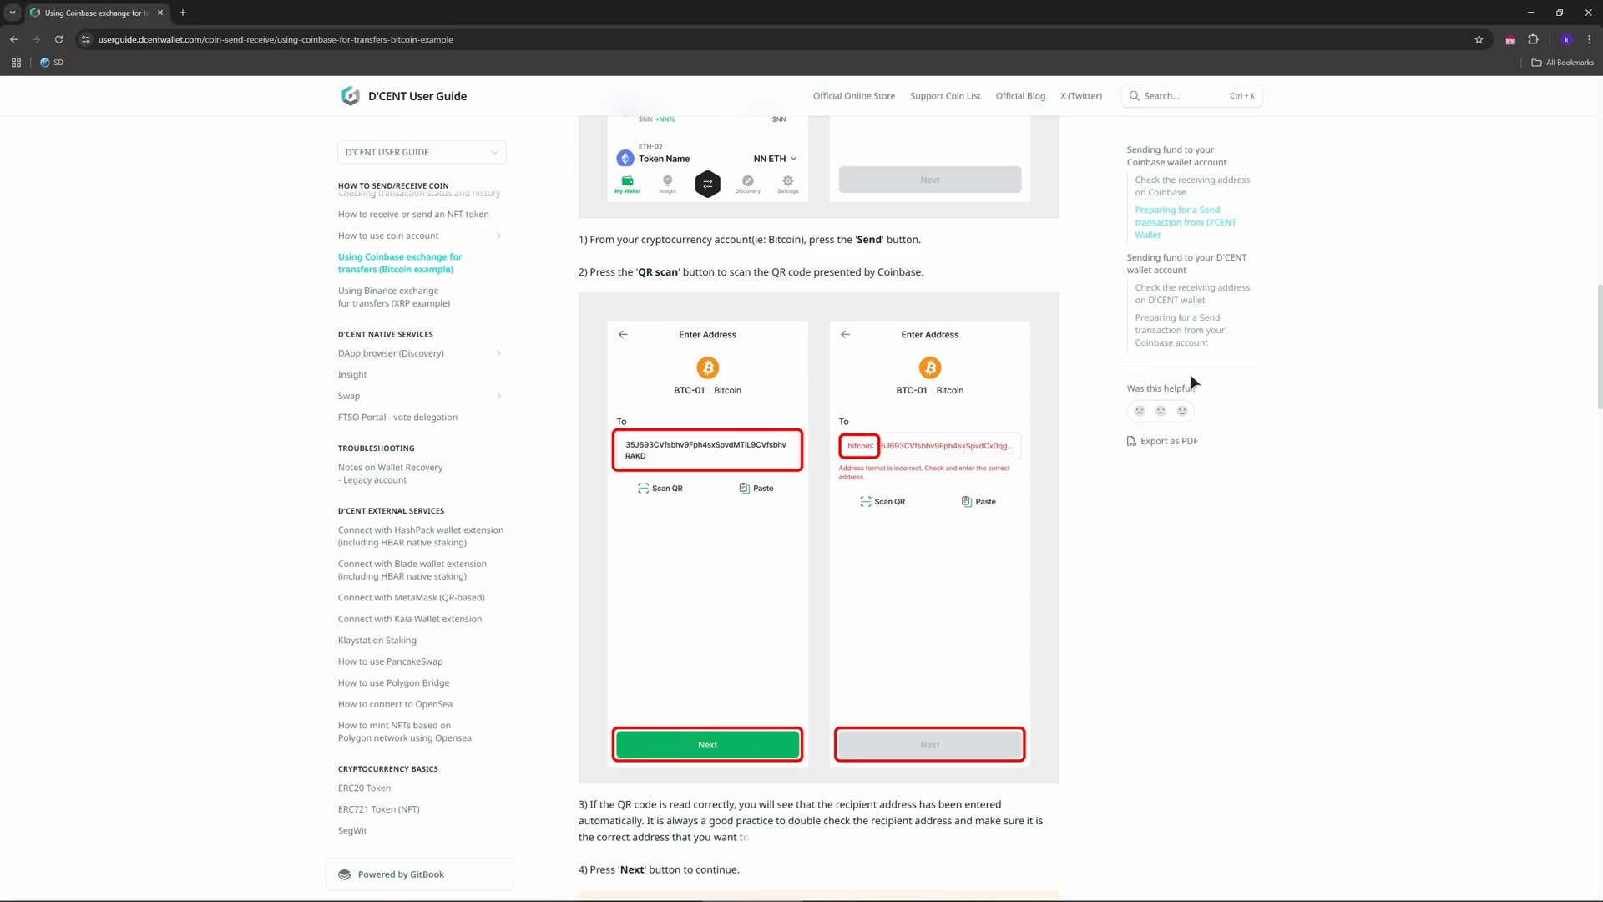
scroll("down", 3)
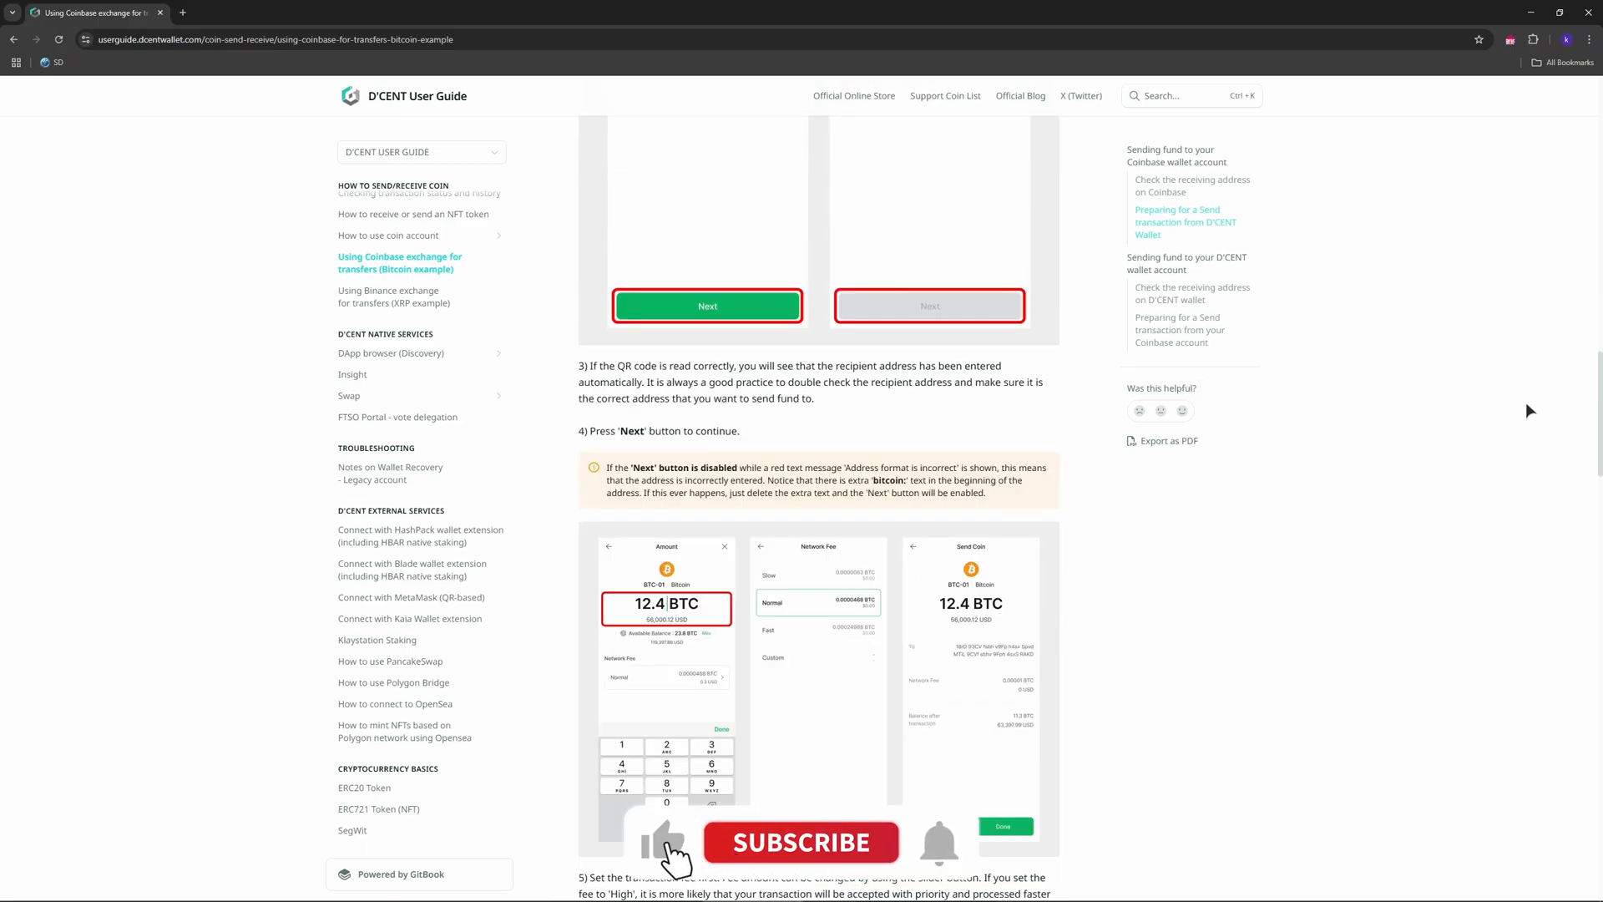
scroll("down", 3)
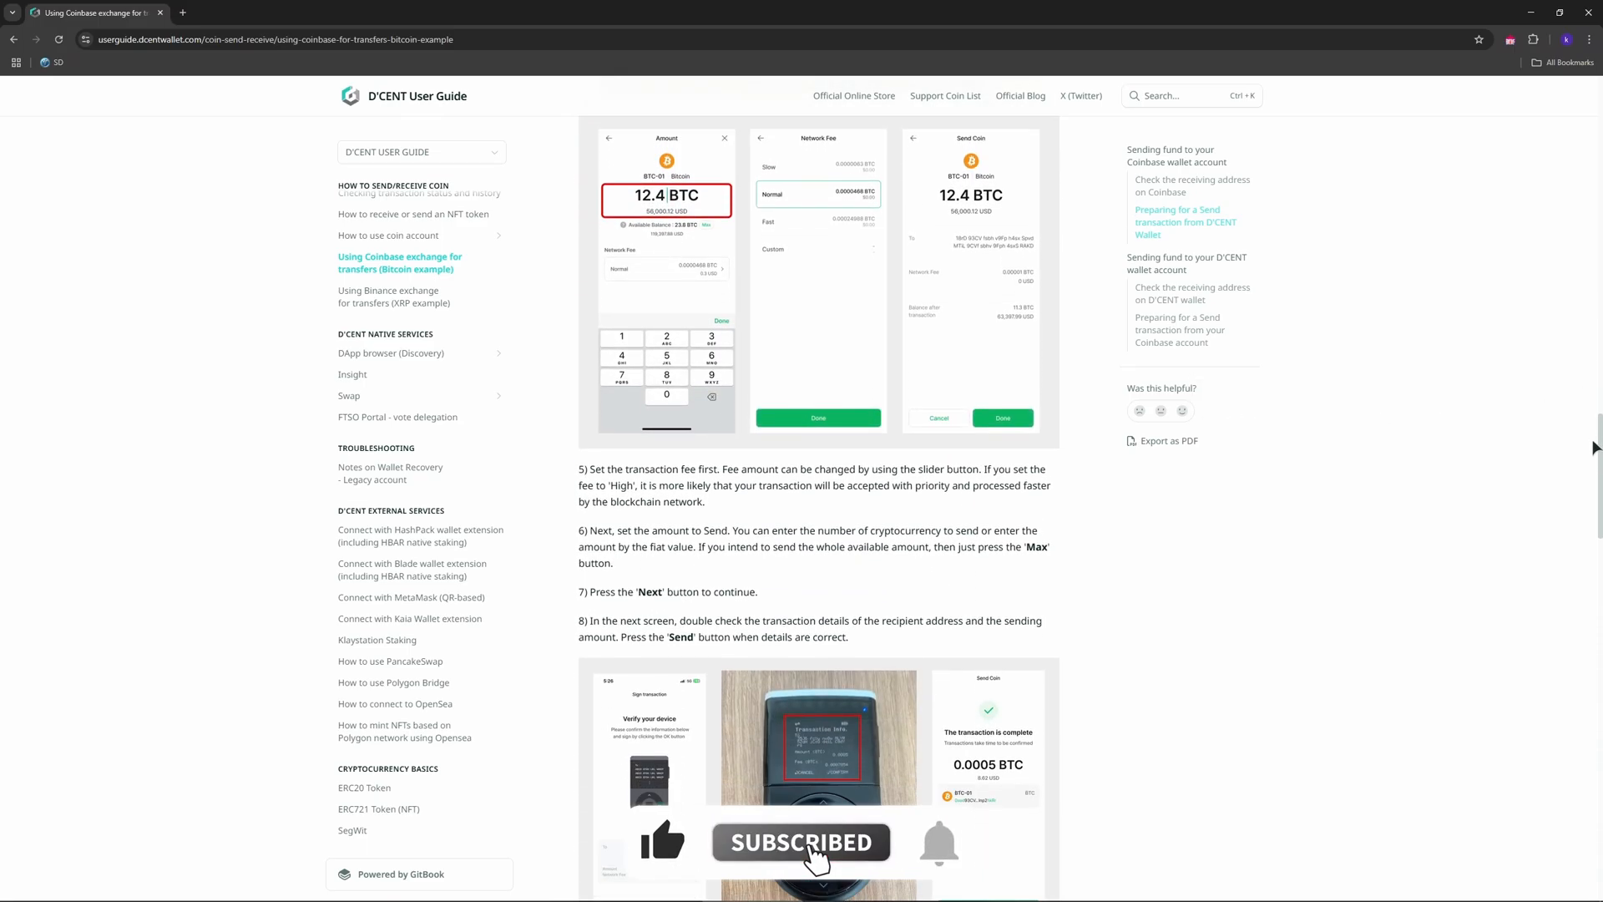